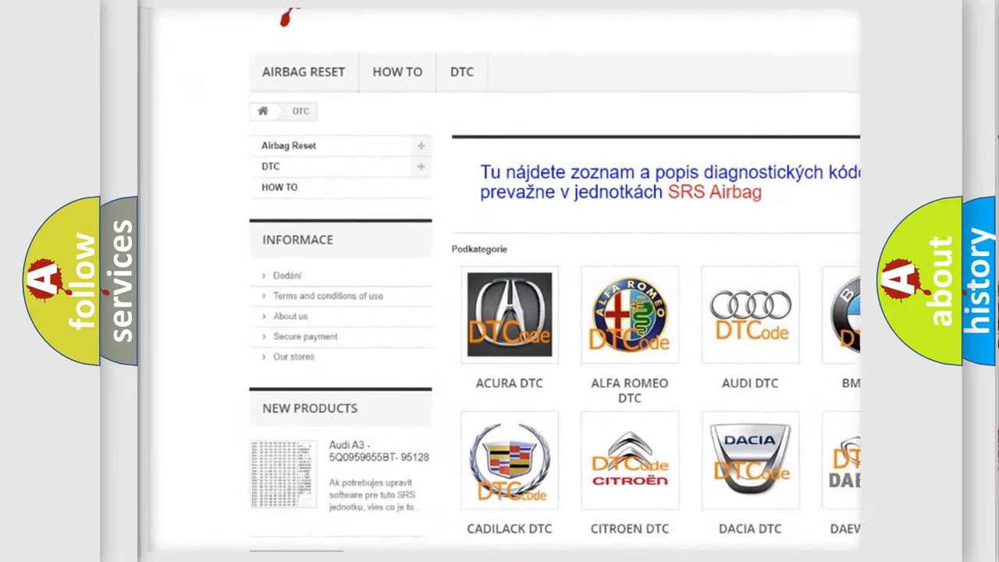
scroll("down", 3)
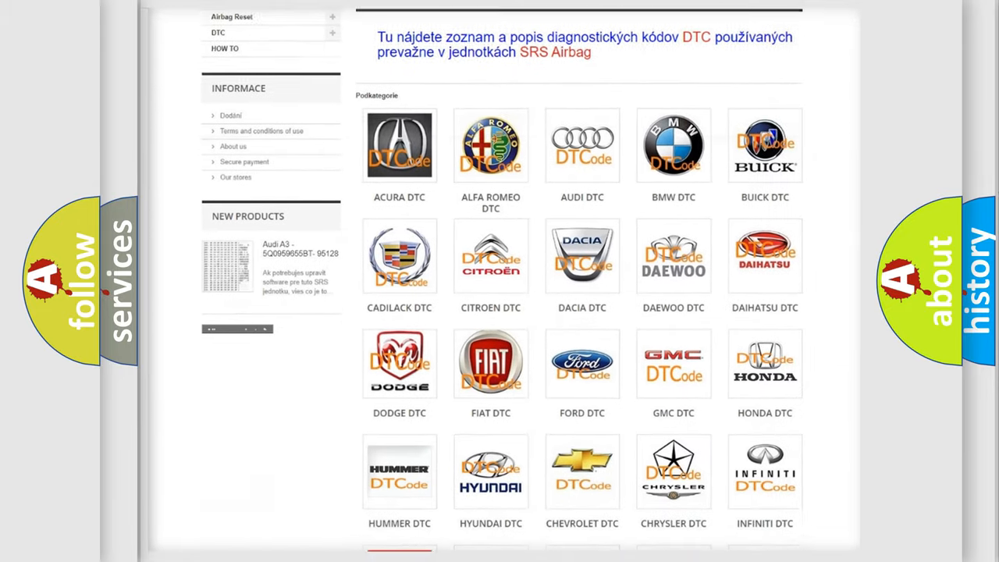
scroll("down", 3)
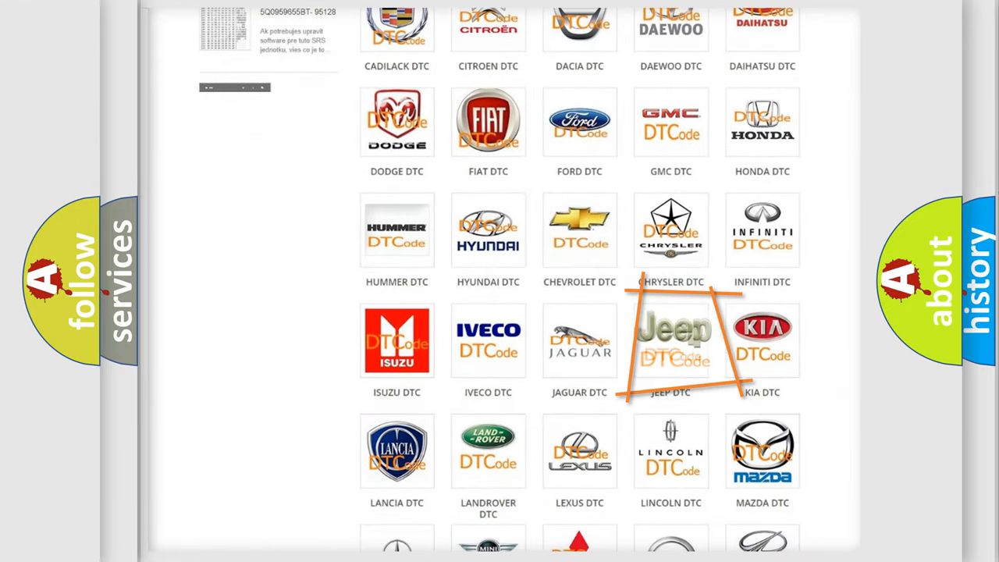